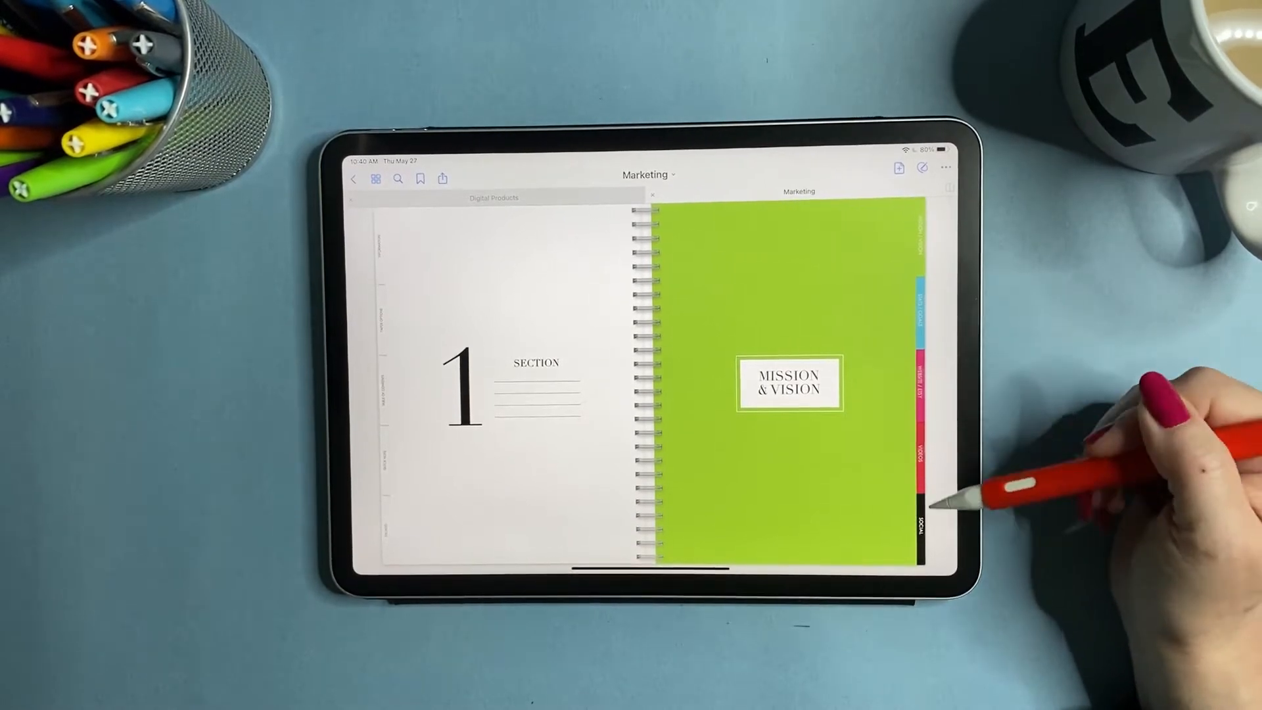
mouse_move(926, 387)
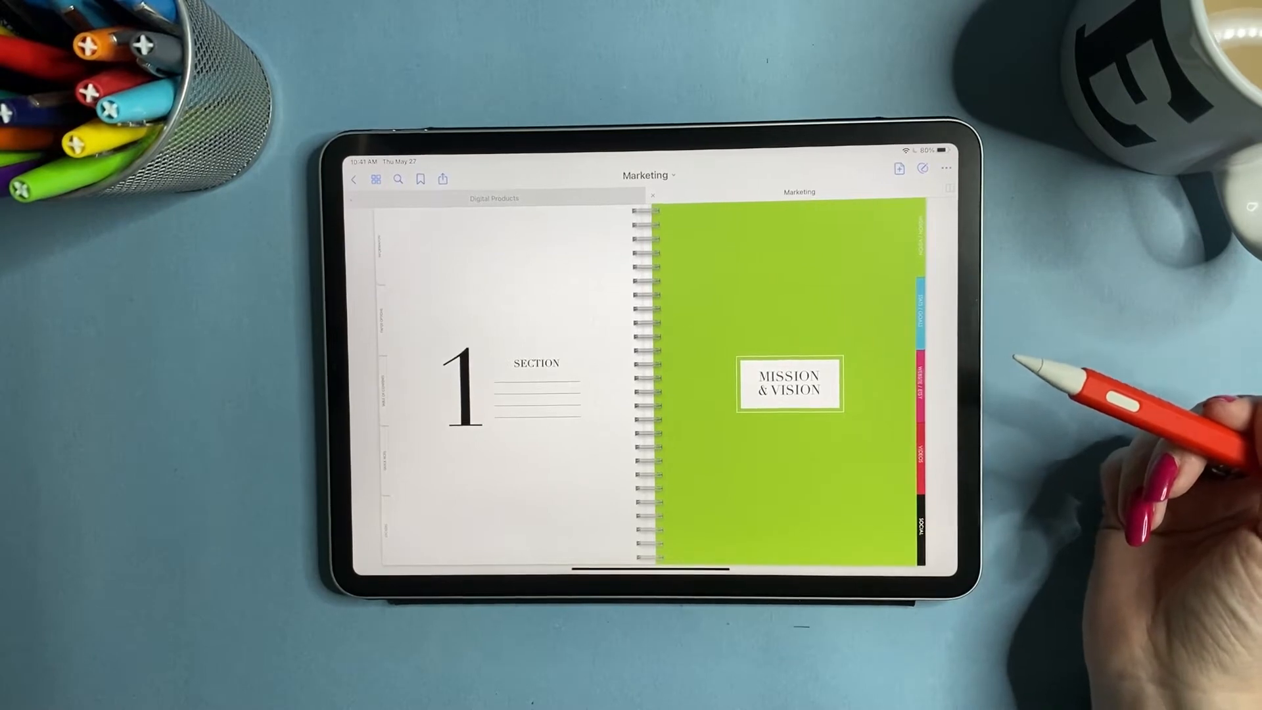
mouse_move(885, 435)
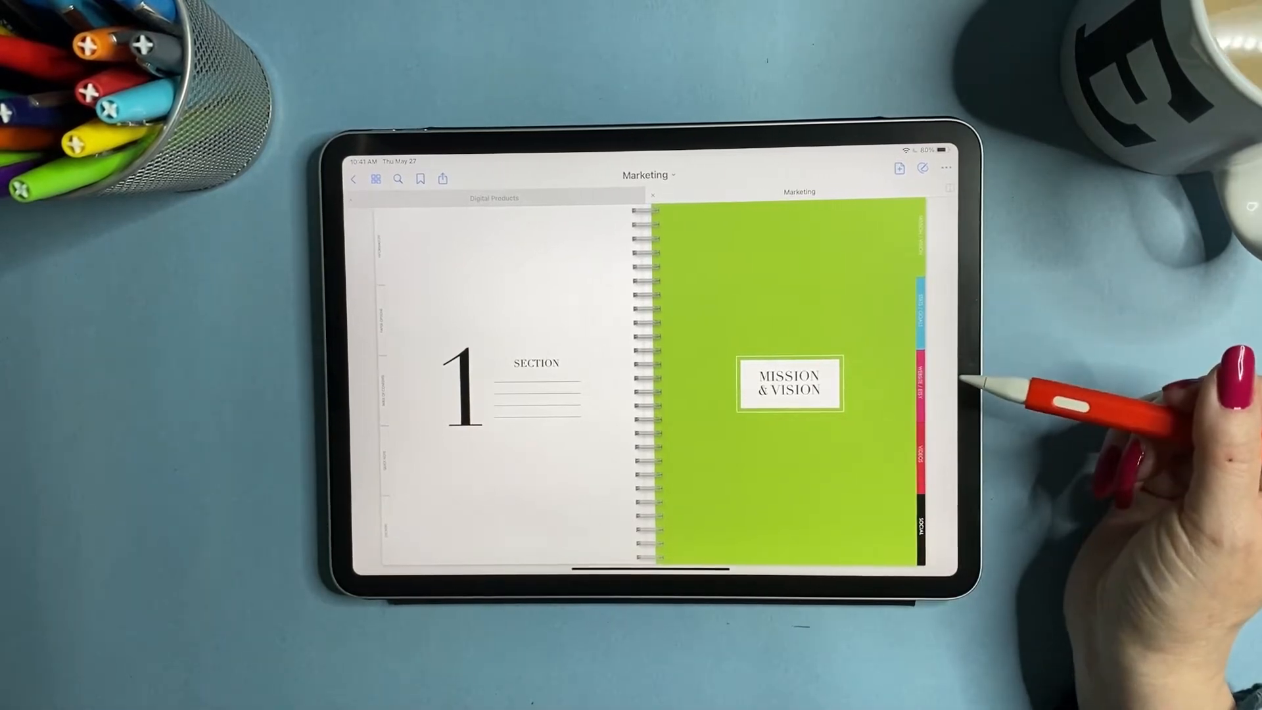
mouse_move(804, 451)
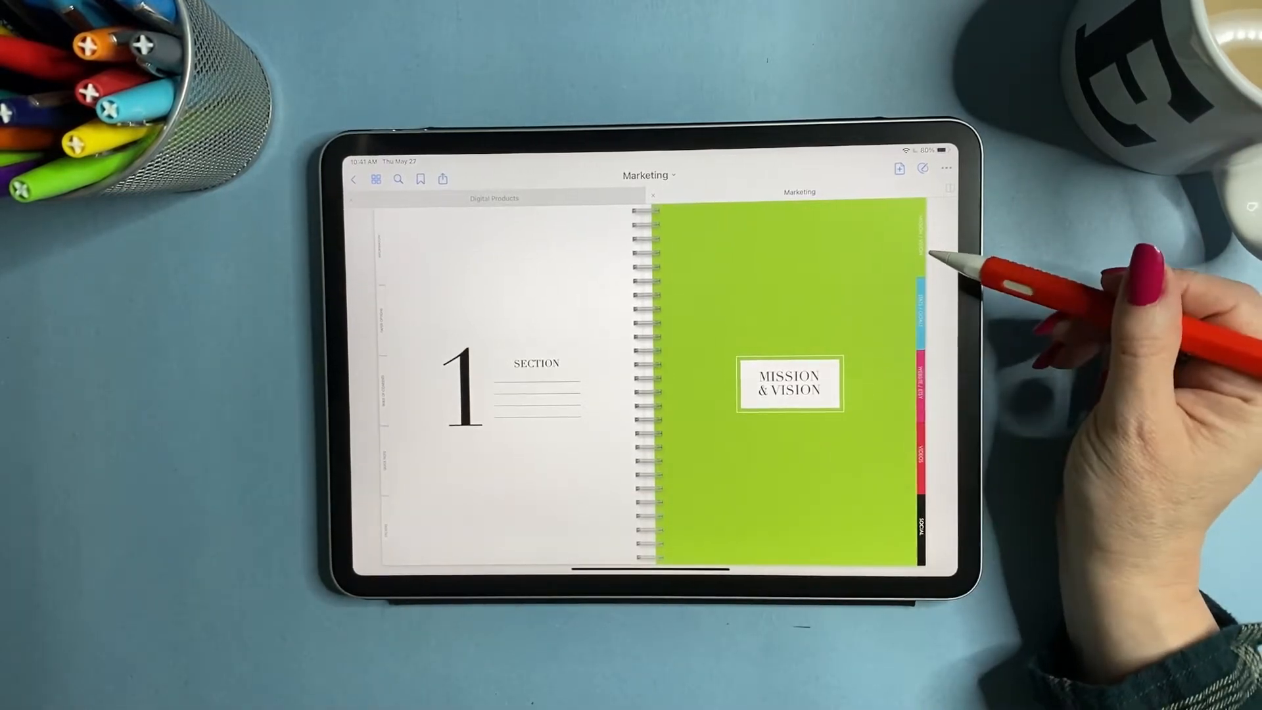
mouse_move(926, 435)
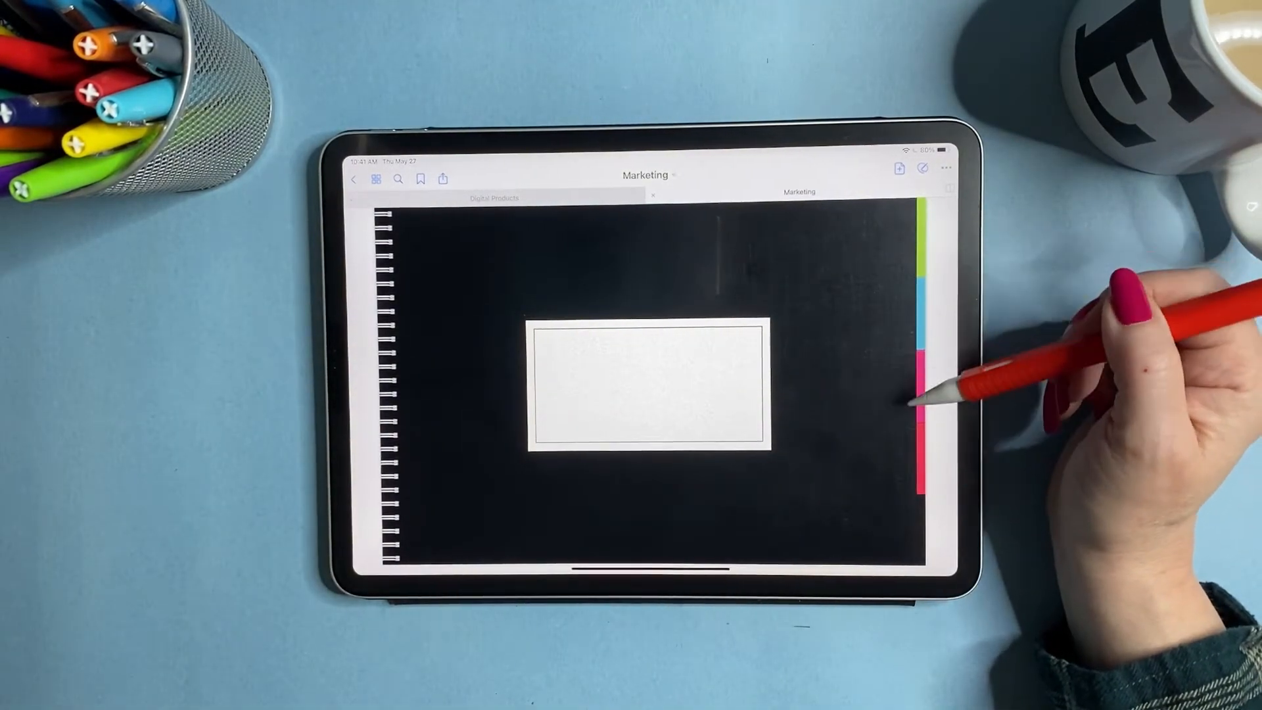
mouse_move(910, 379)
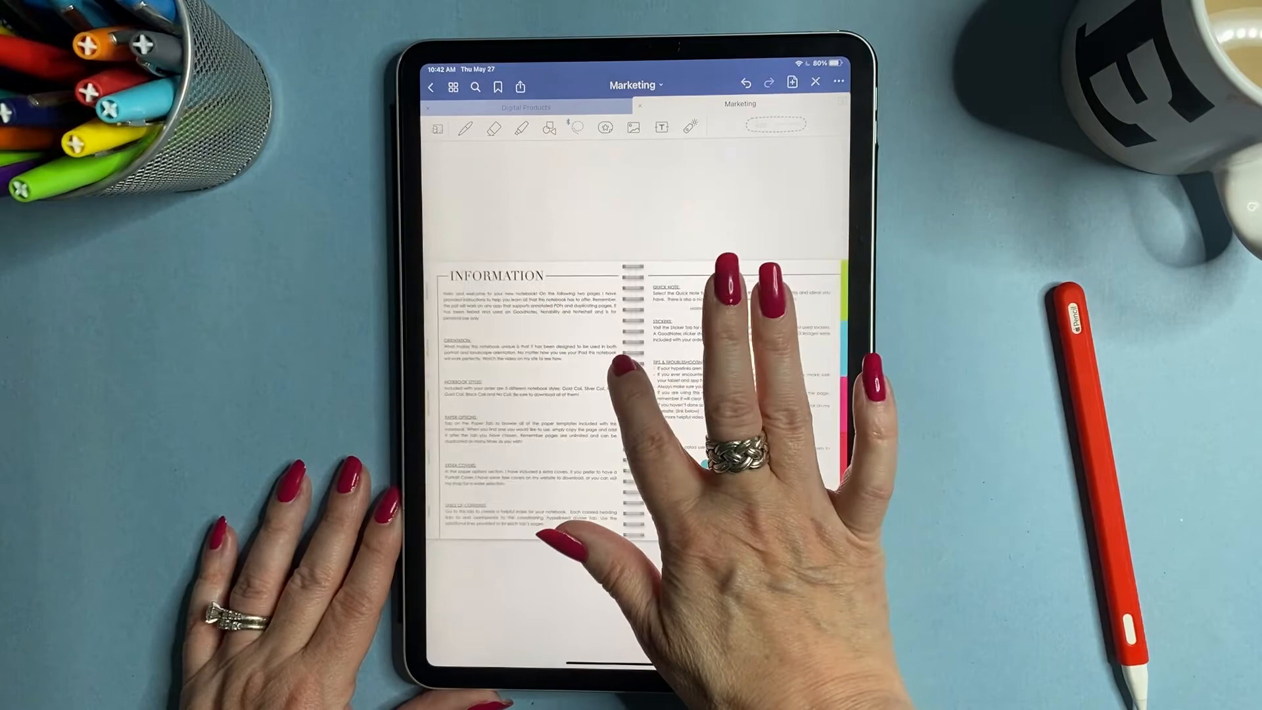
Step: Scroll down the Information page to the tips and color-code section for the labels
scroll("down", 3)
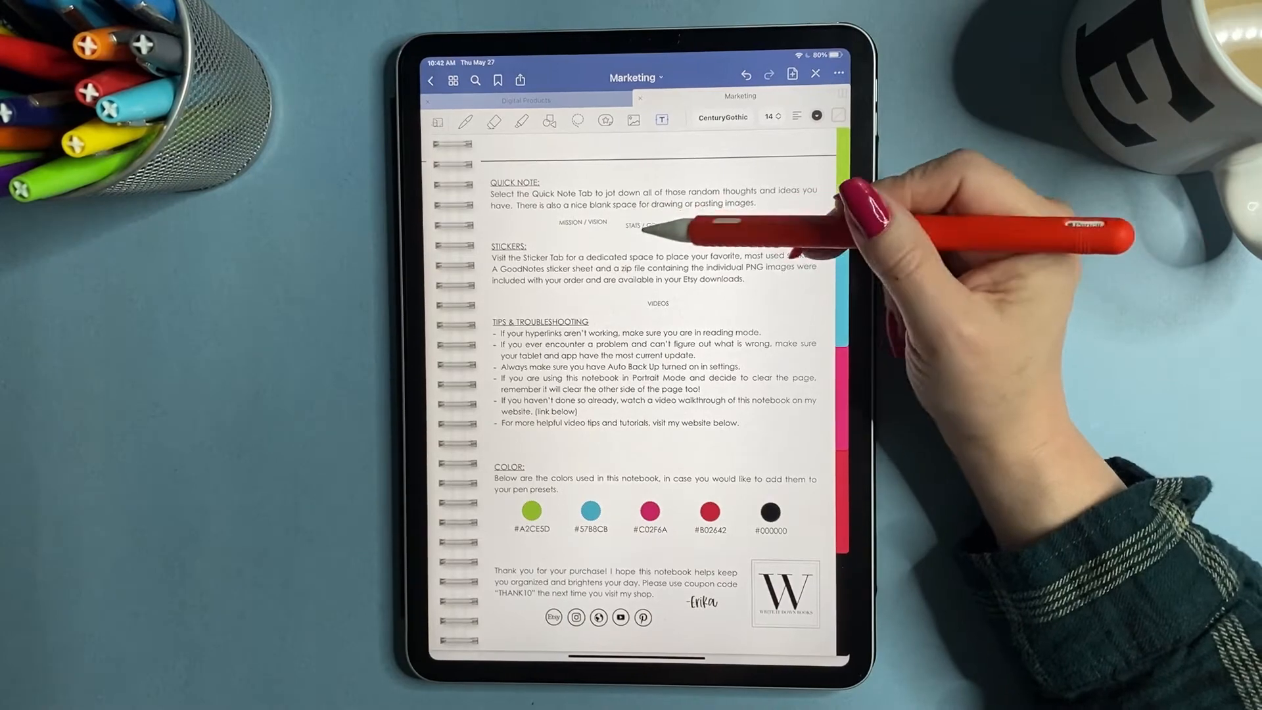
mouse_move(700, 298)
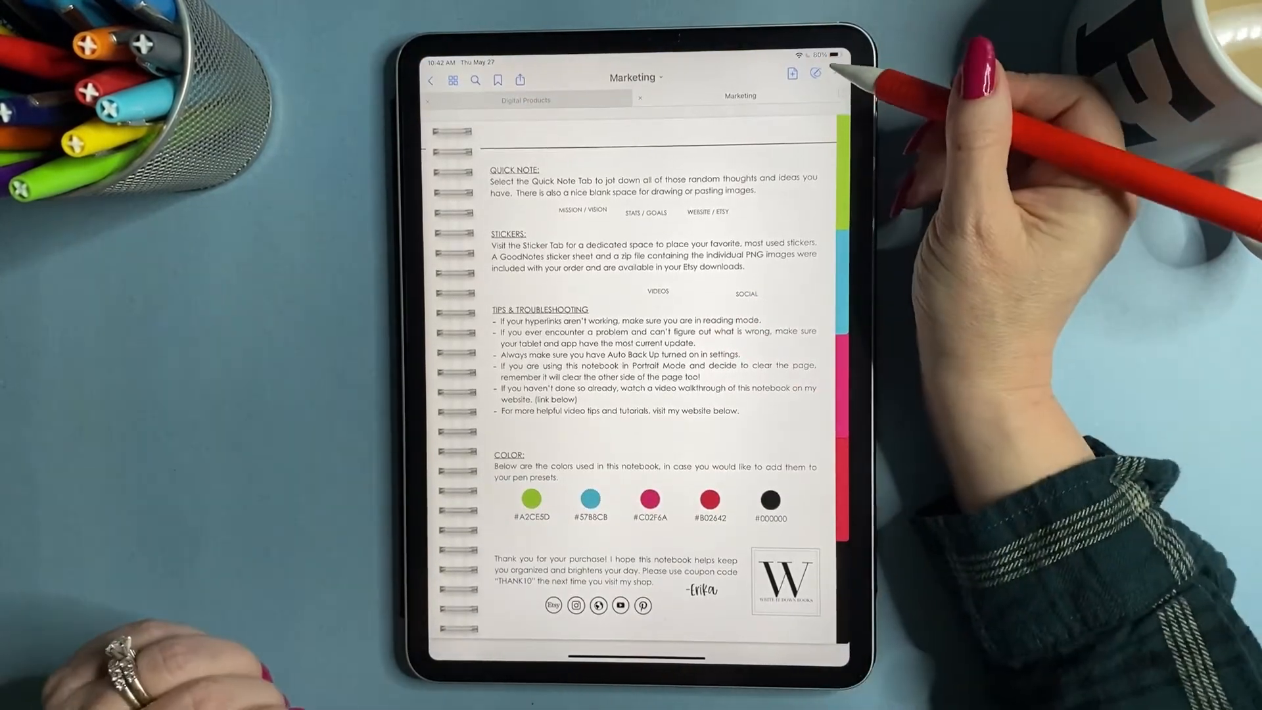
Step: Select a typed label to start rotating it onto its colored side tab
left_click(816, 73)
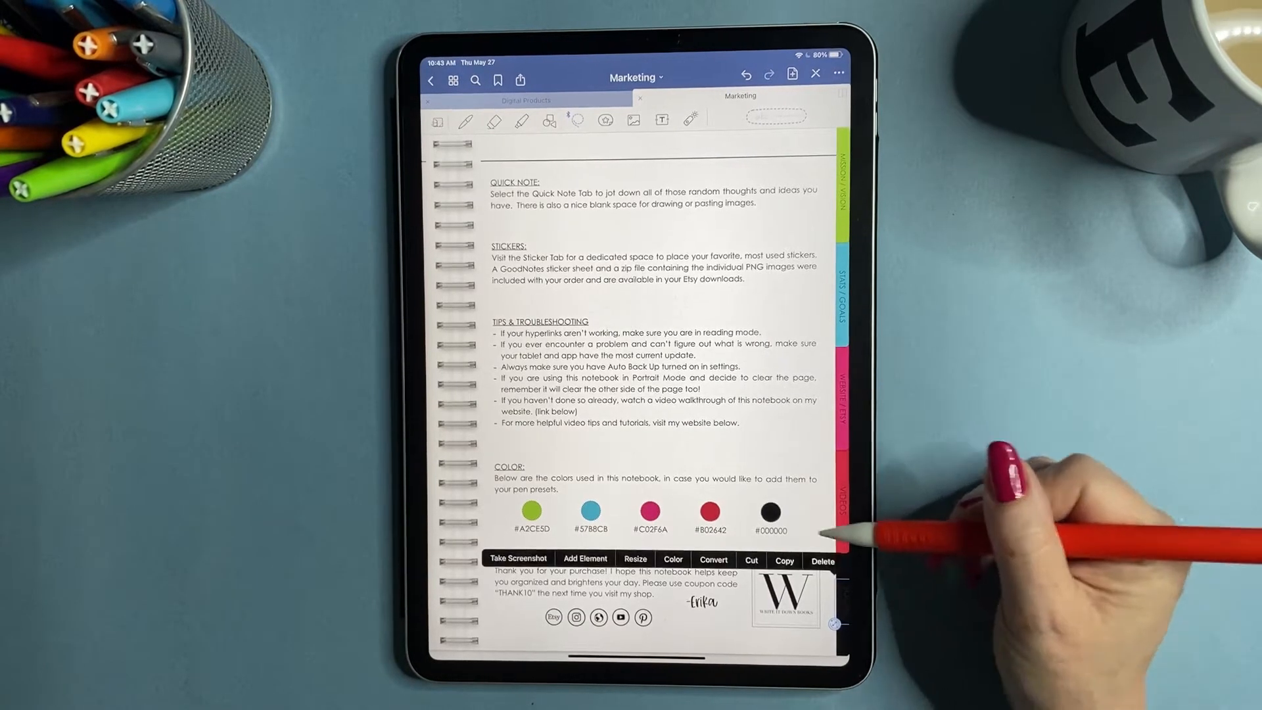
Step: Copy the selected tab labels and place Social on the black side tab
left_click(673, 559)
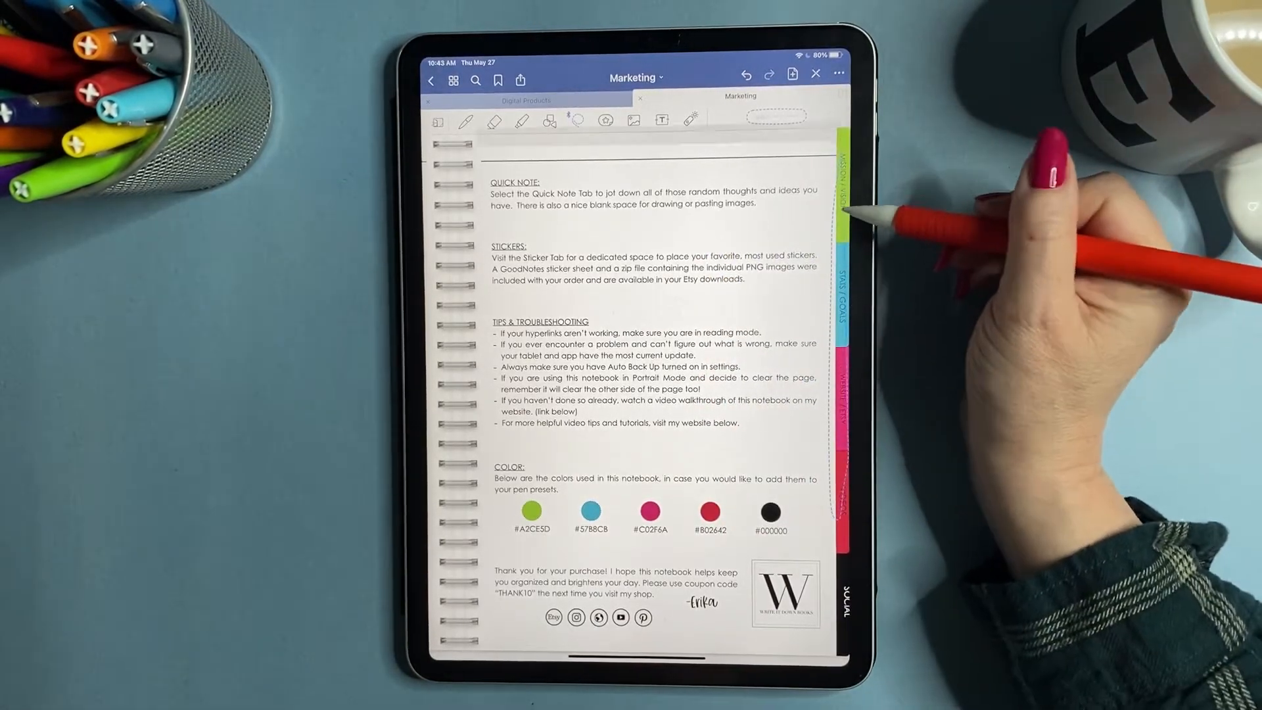
left_click(777, 117)
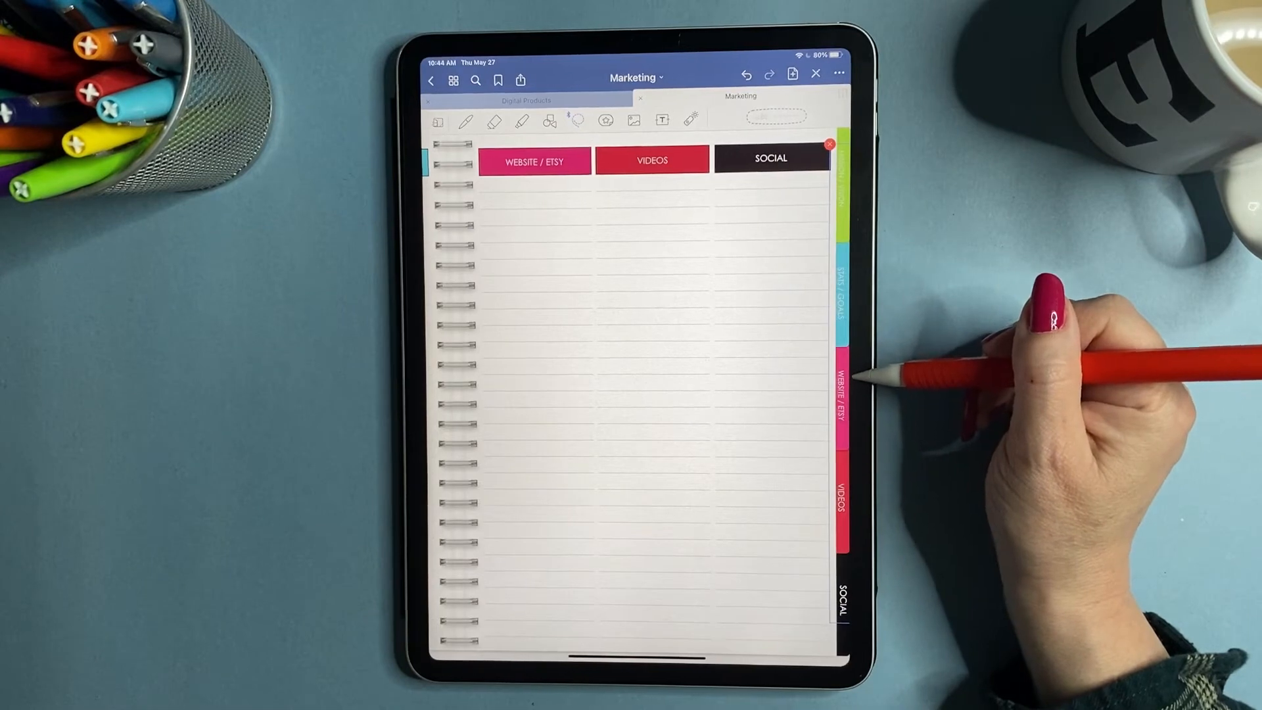
mouse_move(885, 379)
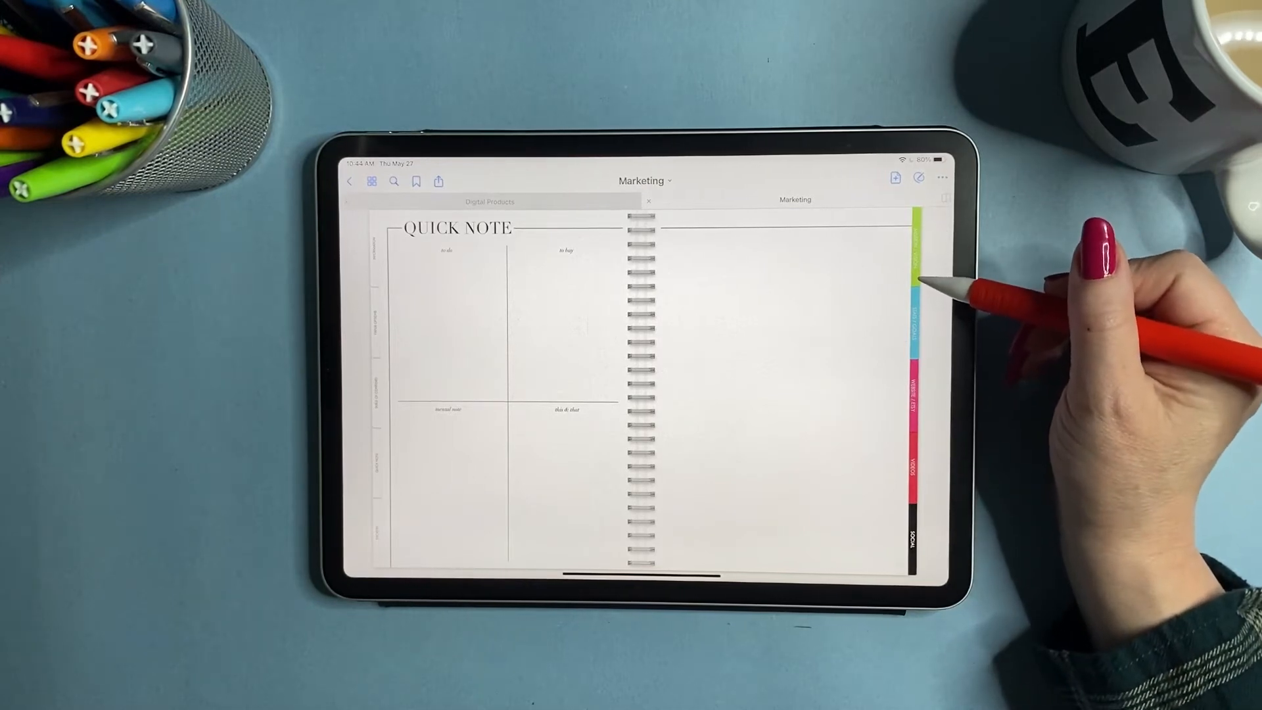
Step: Tap the blue tab to open the Stats & Goals divider in the landscape spread
left_click(917, 234)
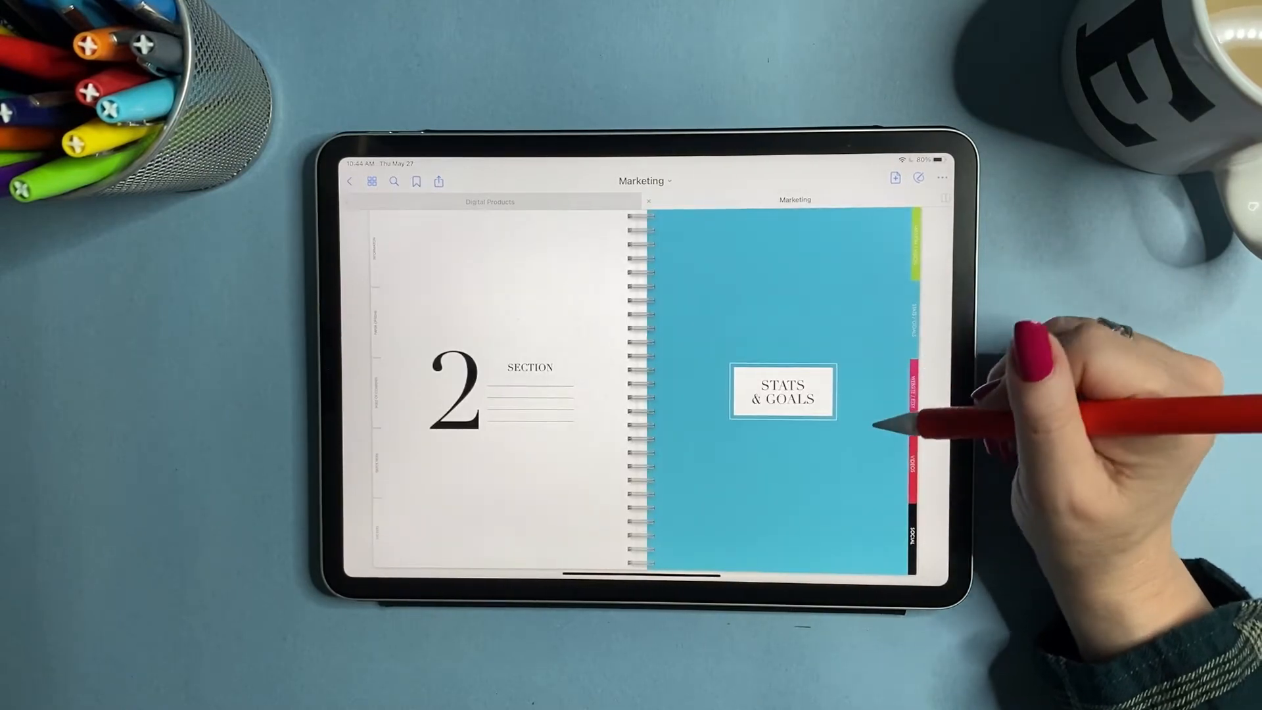
left_click(781, 392)
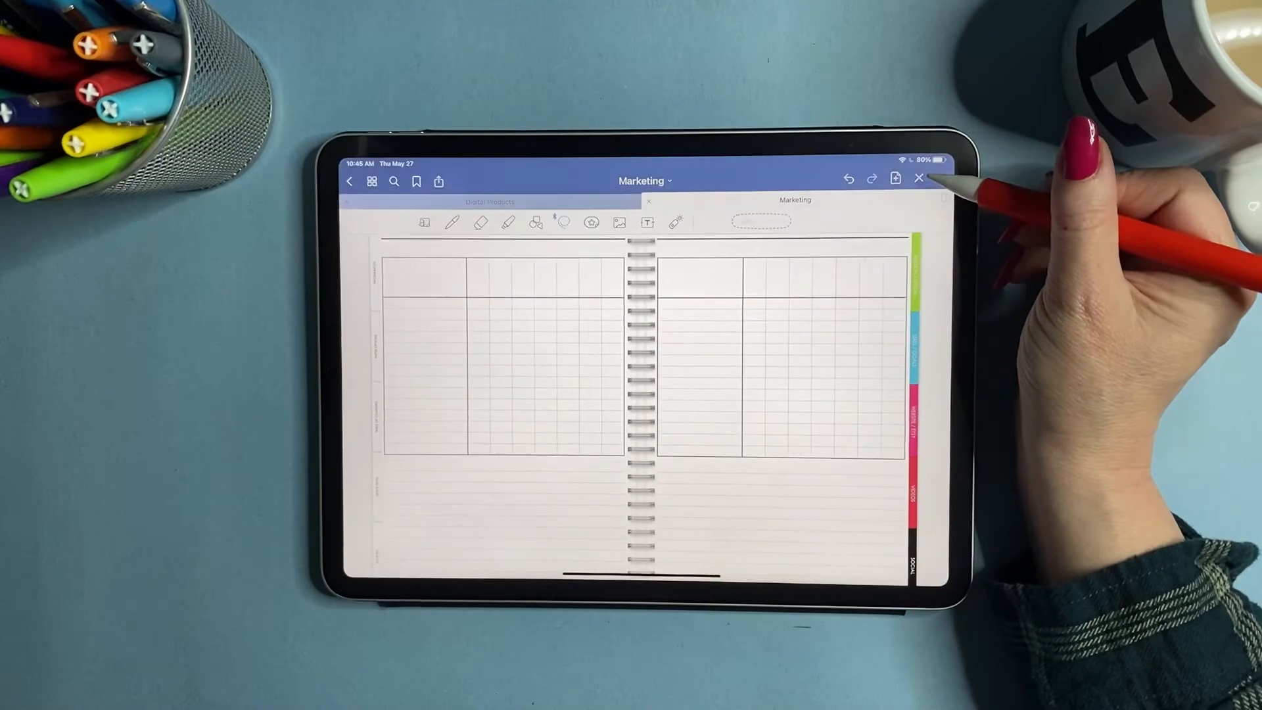
Step: Work on the green heart doodle in the right-hand grid page, then exit editing
left_click(452, 222)
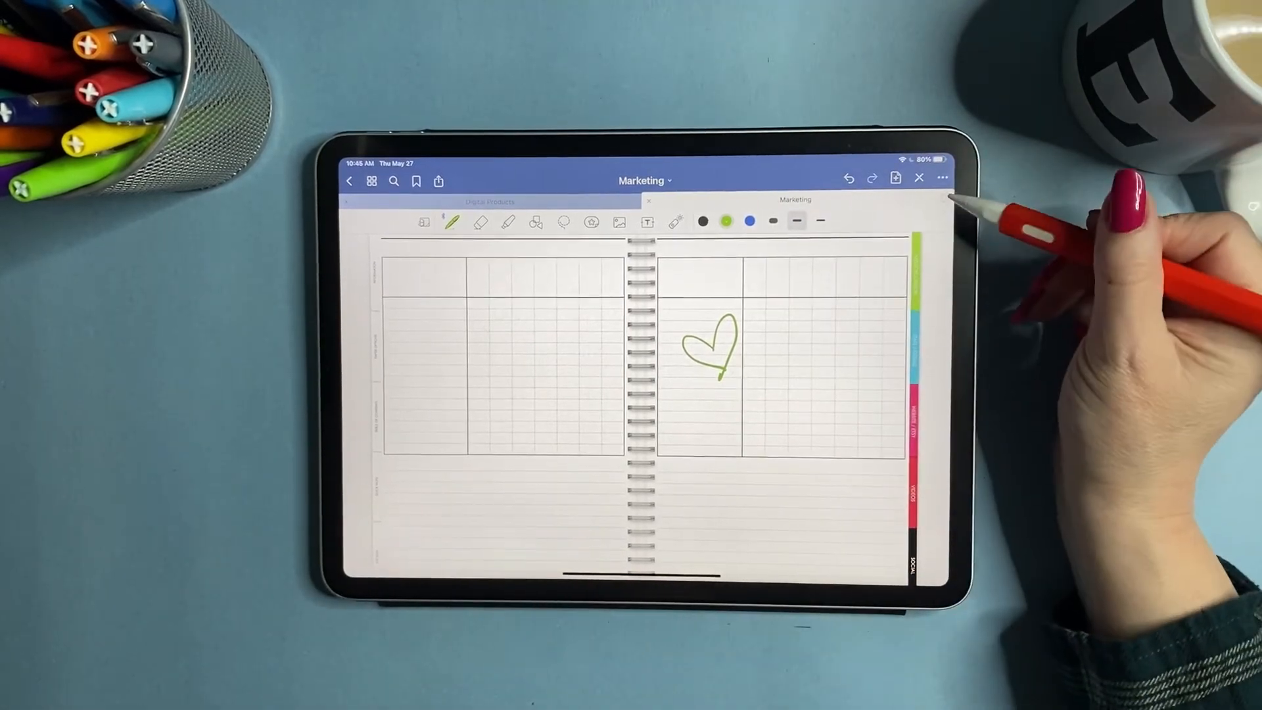
left_click(943, 178)
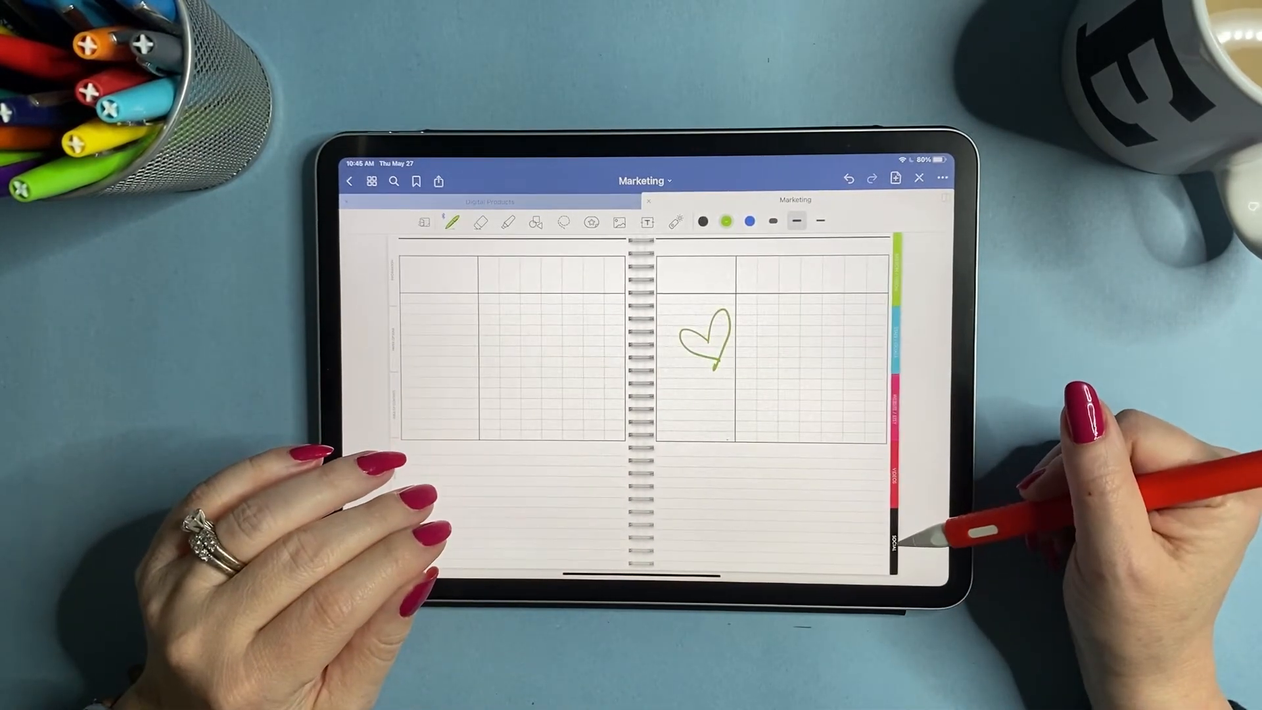
mouse_move(910, 499)
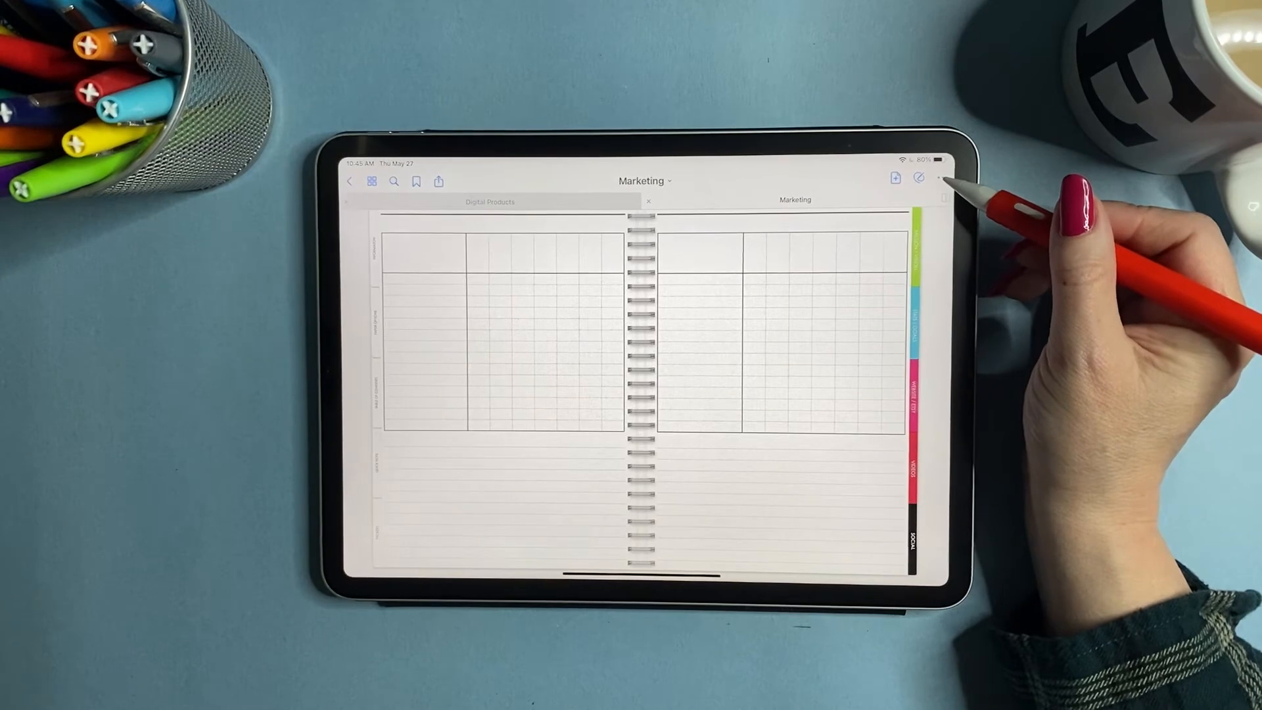
left_click(940, 178)
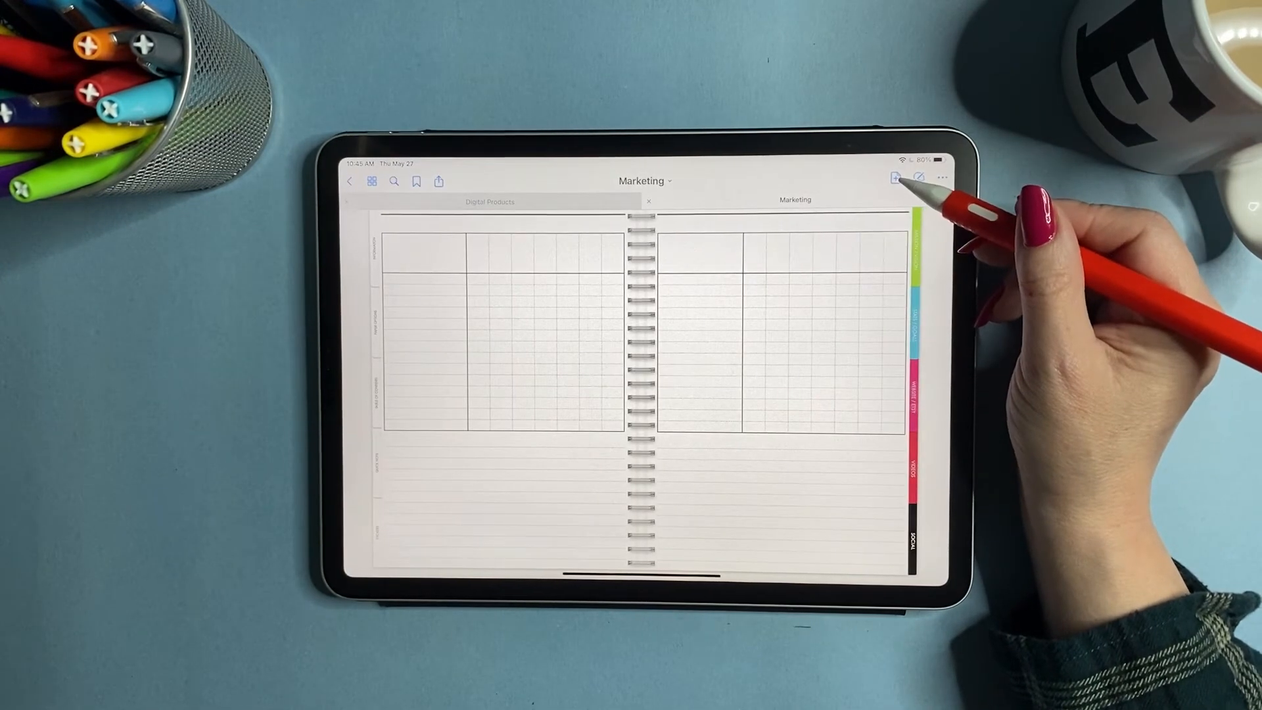
left_click(895, 178)
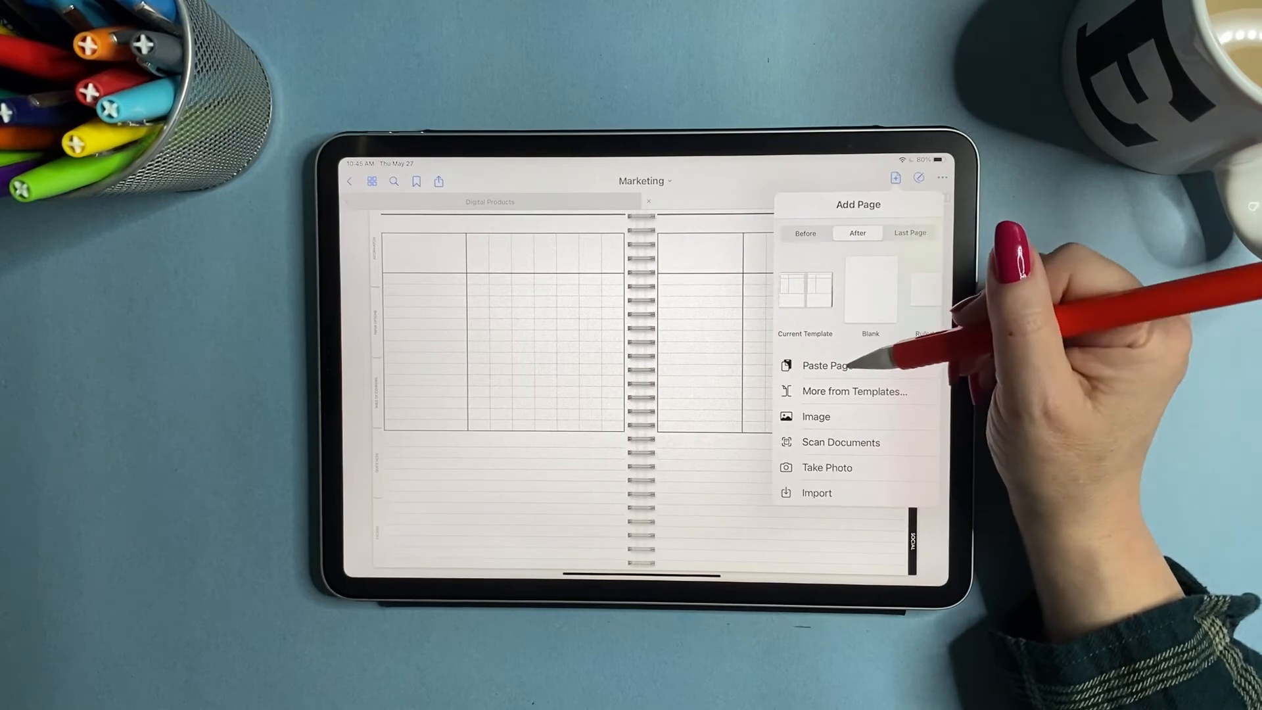
left_click(822, 366)
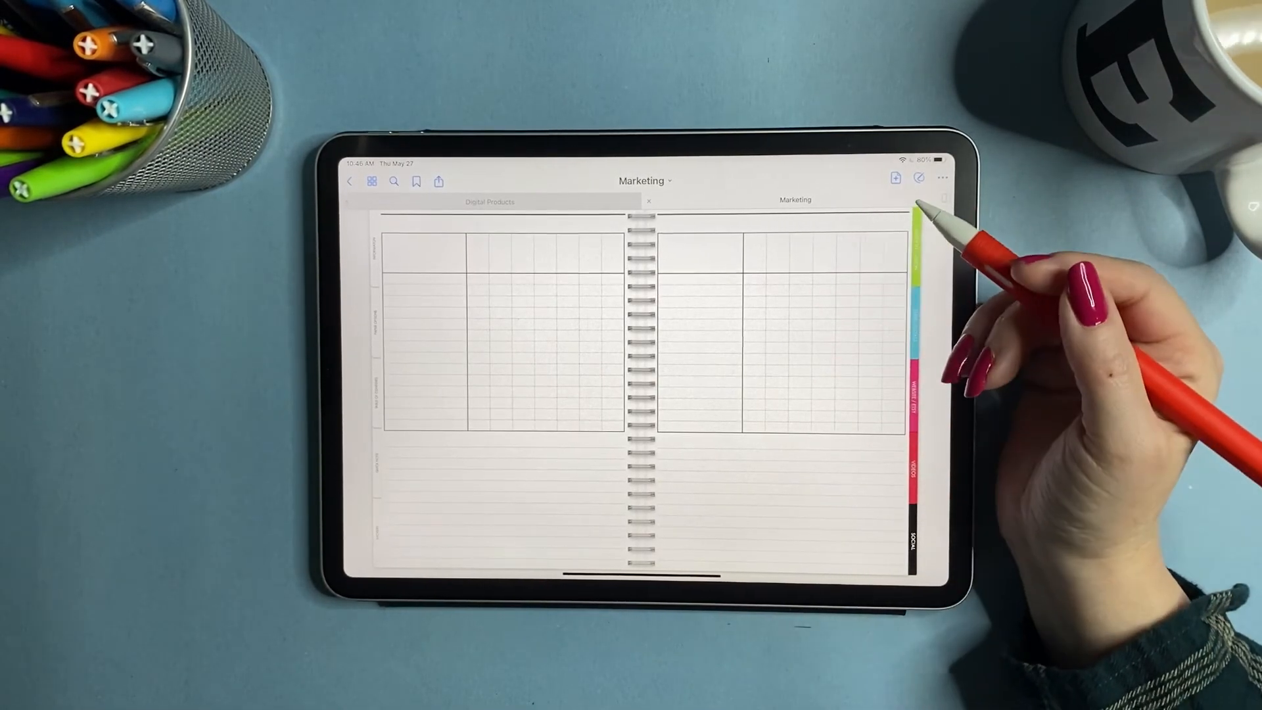
mouse_move(925, 241)
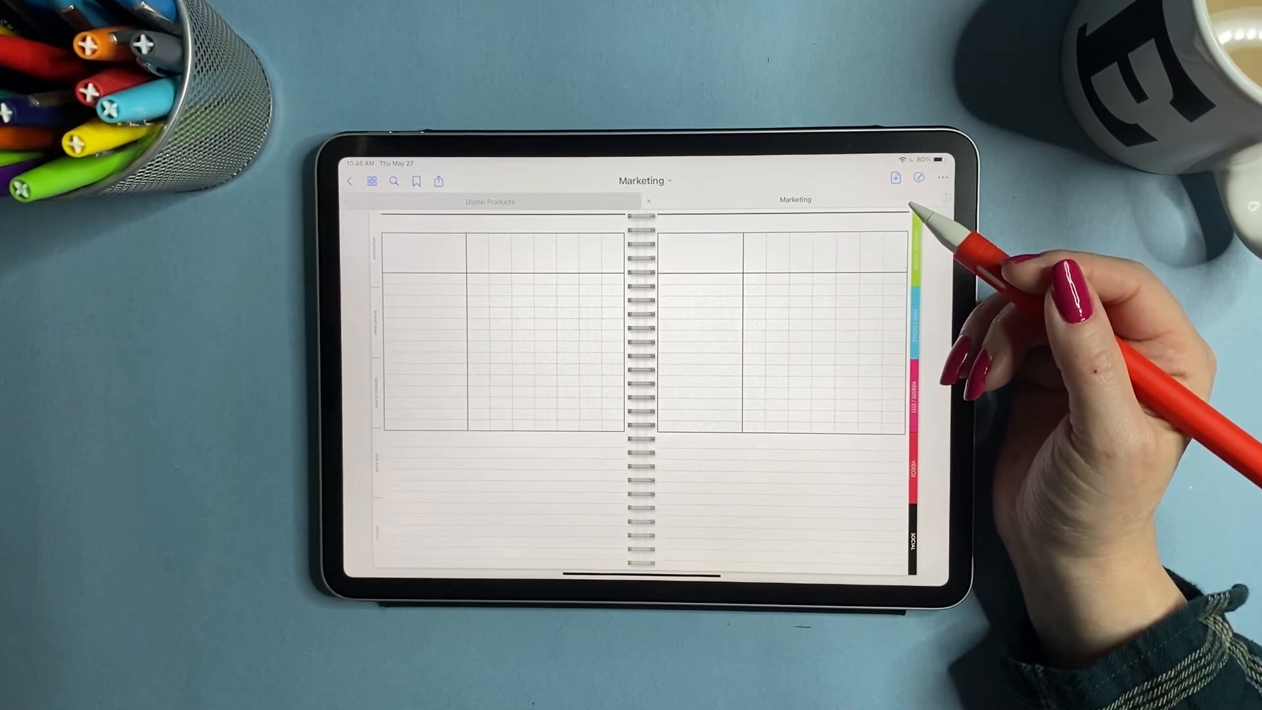
mouse_move(926, 290)
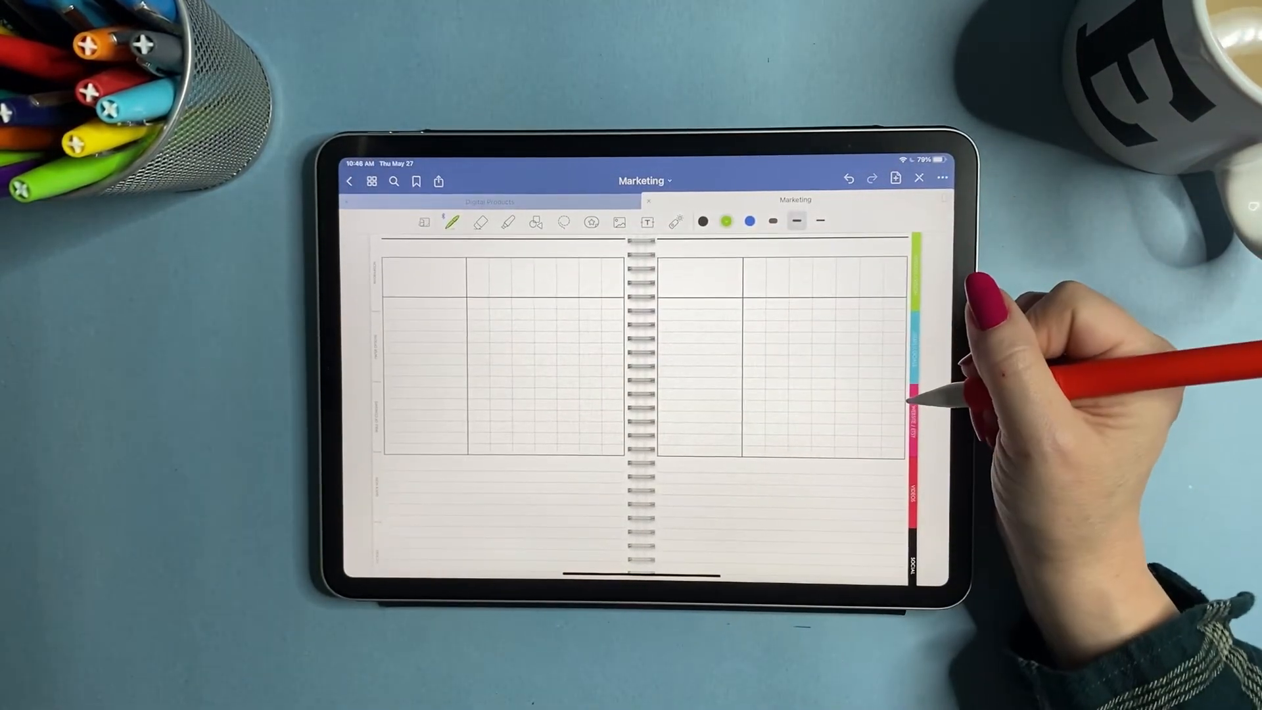
mouse_move(910, 379)
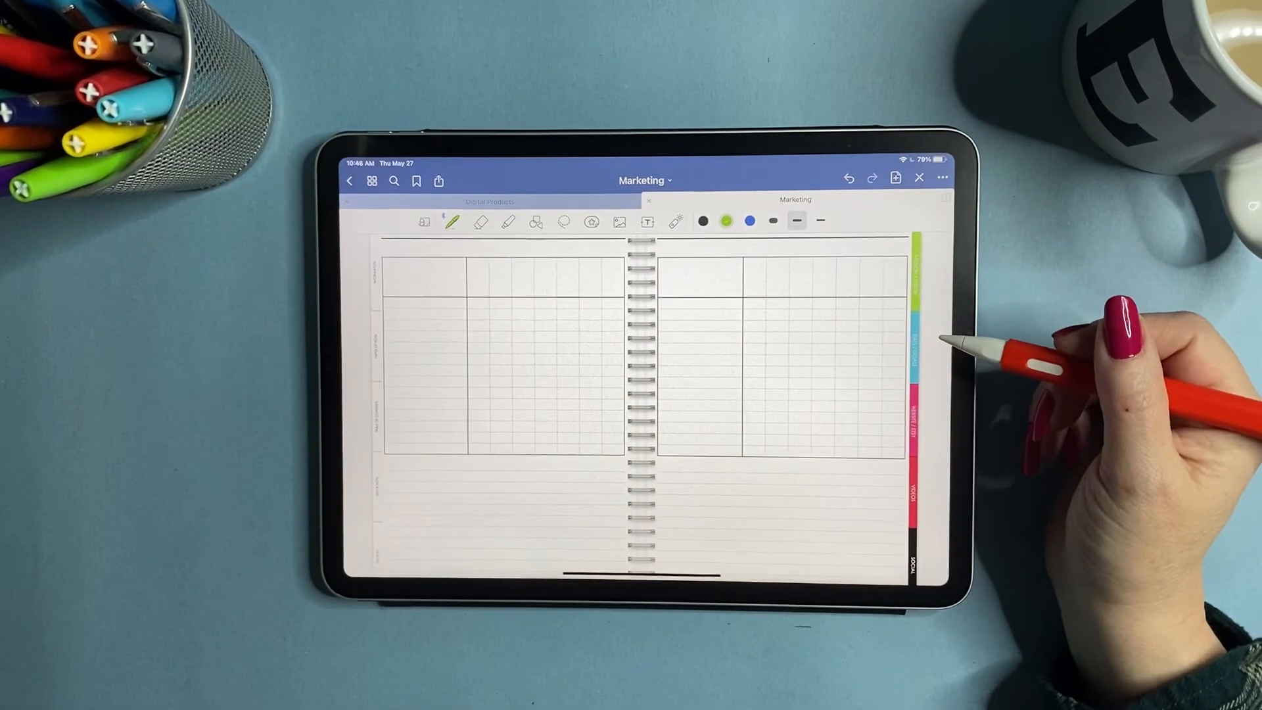
mouse_move(982, 306)
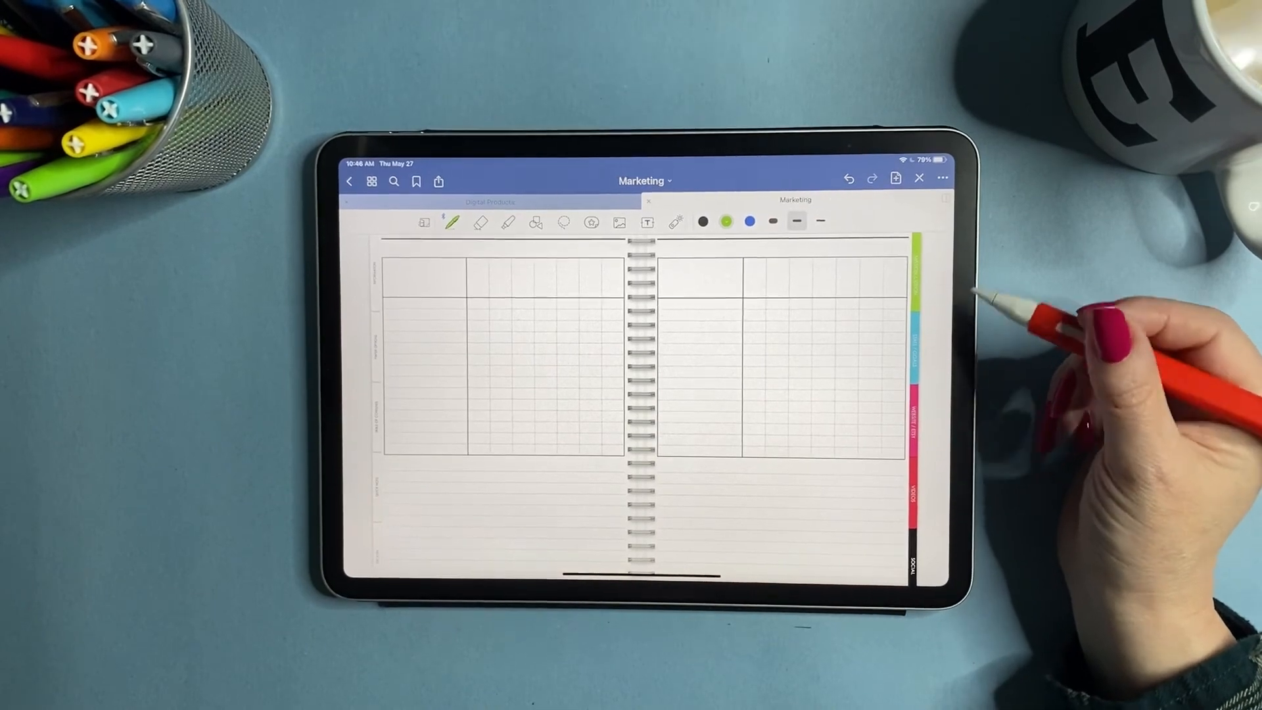
mouse_move(1007, 306)
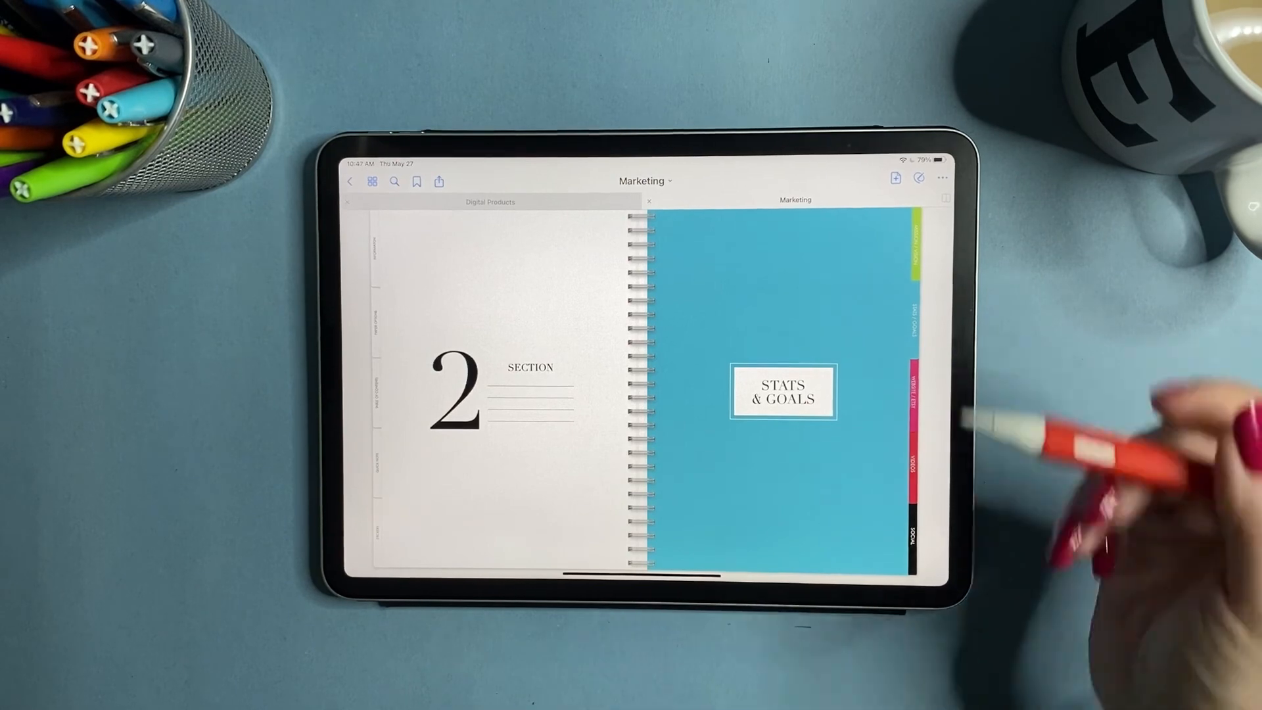
mouse_move(950, 266)
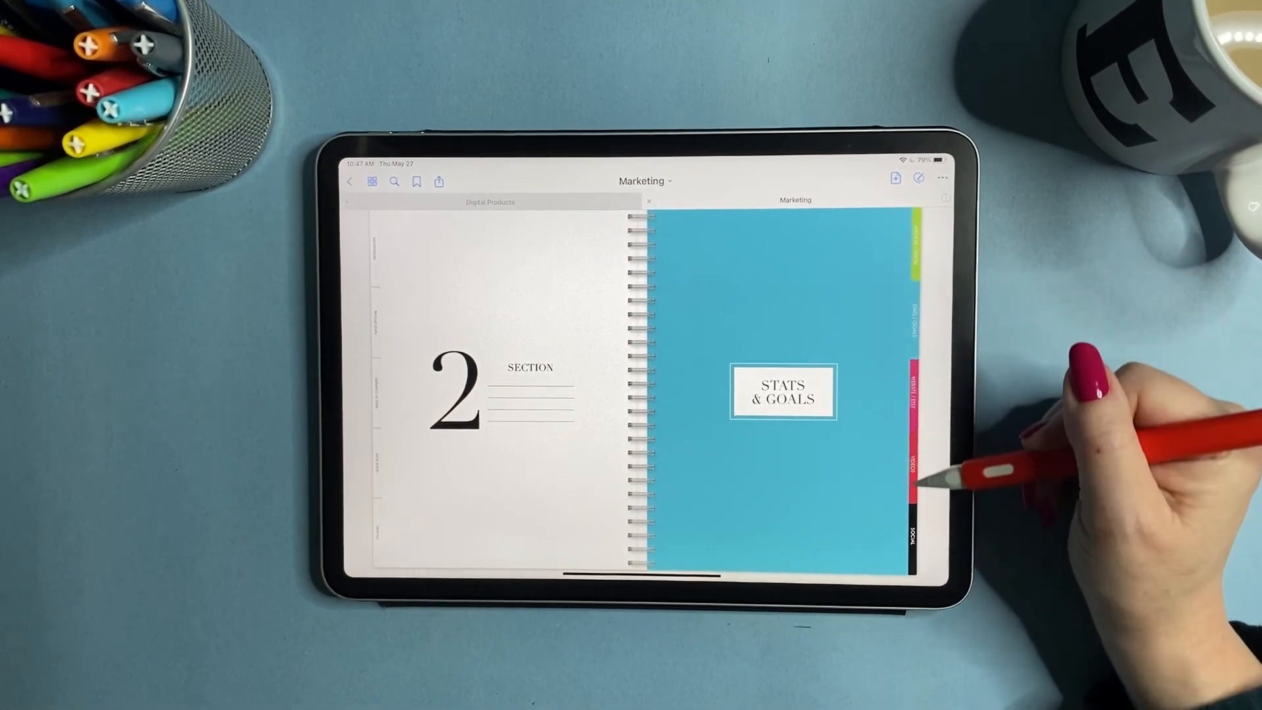
mouse_move(910, 523)
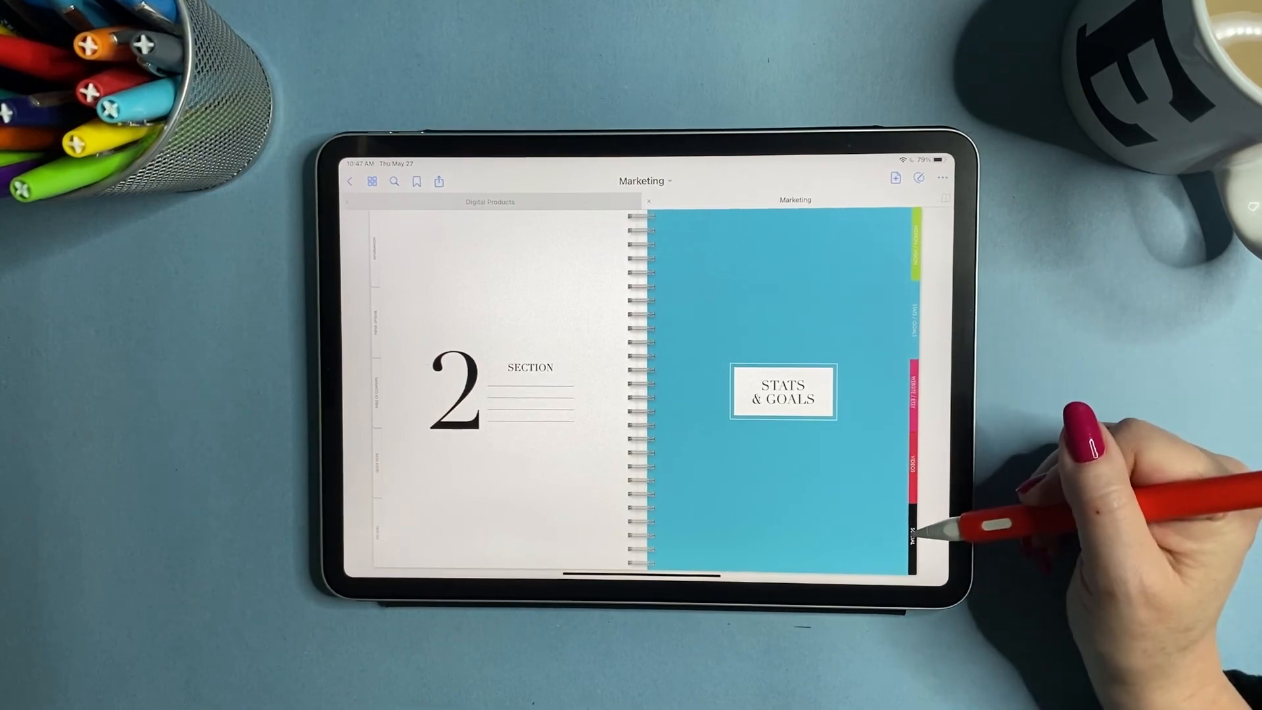
mouse_move(925, 322)
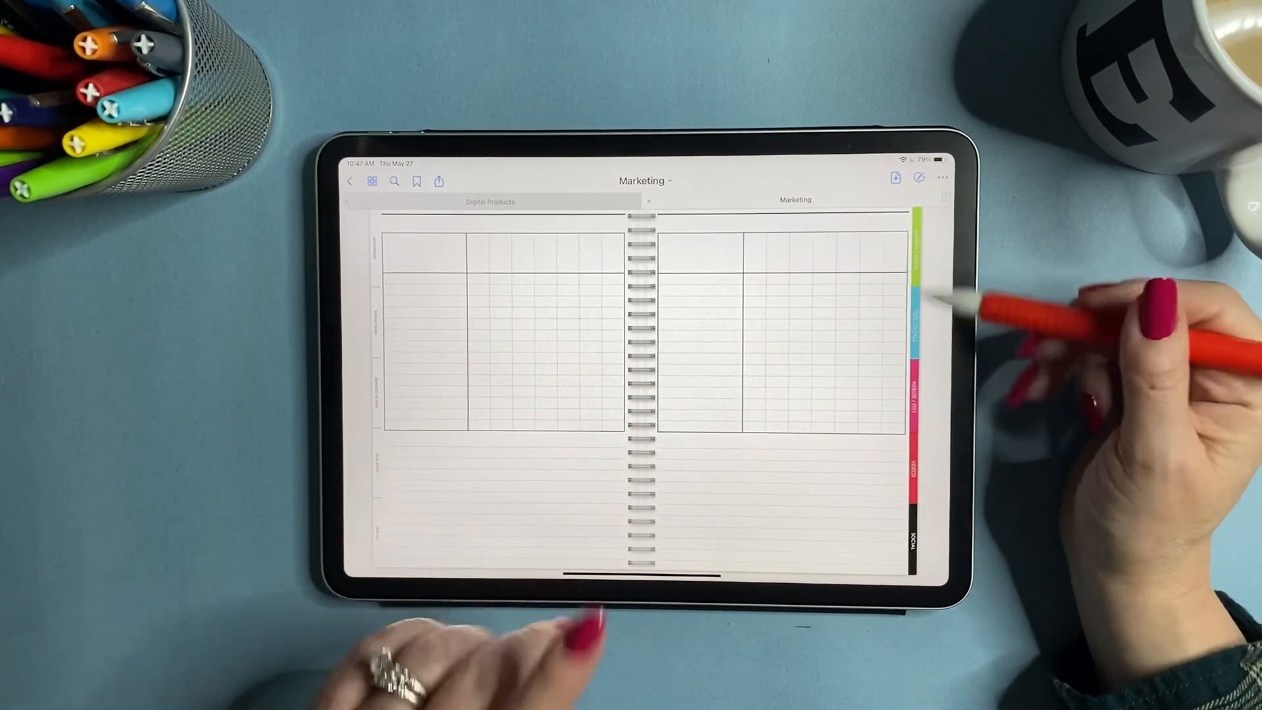
mouse_move(950, 395)
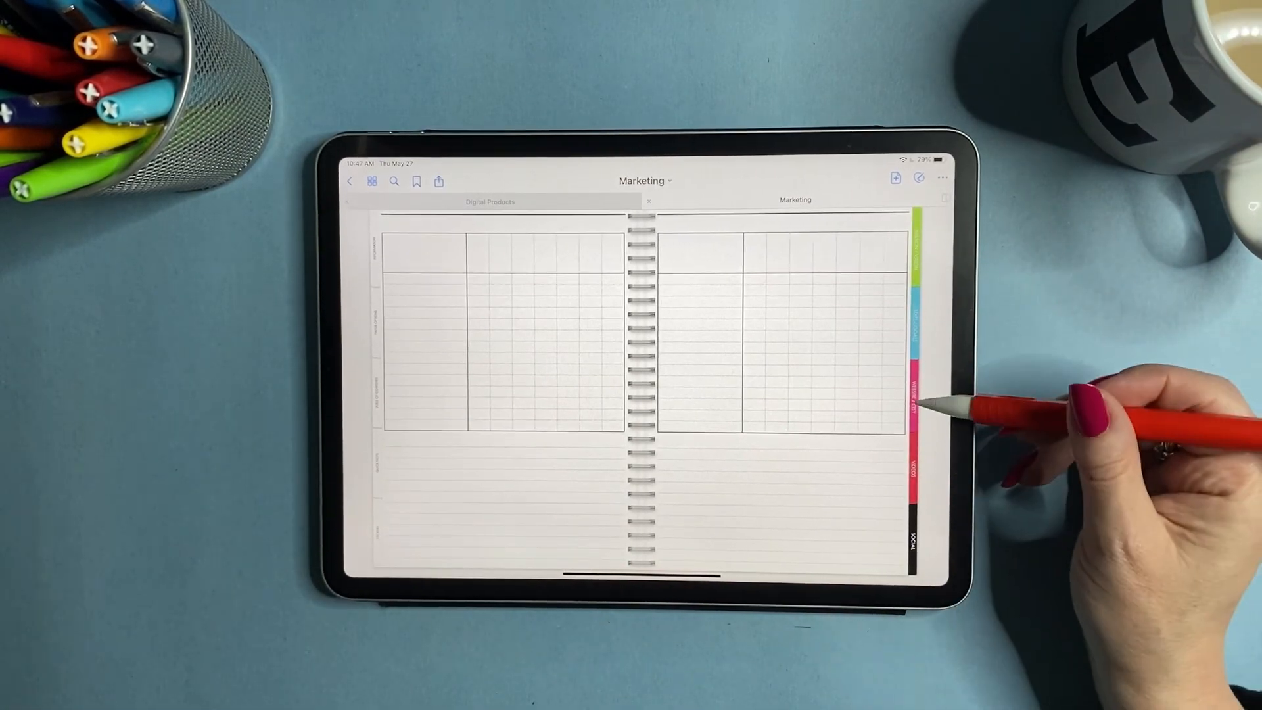
Step: Tap the pink side tab to open the Section 3 Website & Etsy divider
left_click(912, 397)
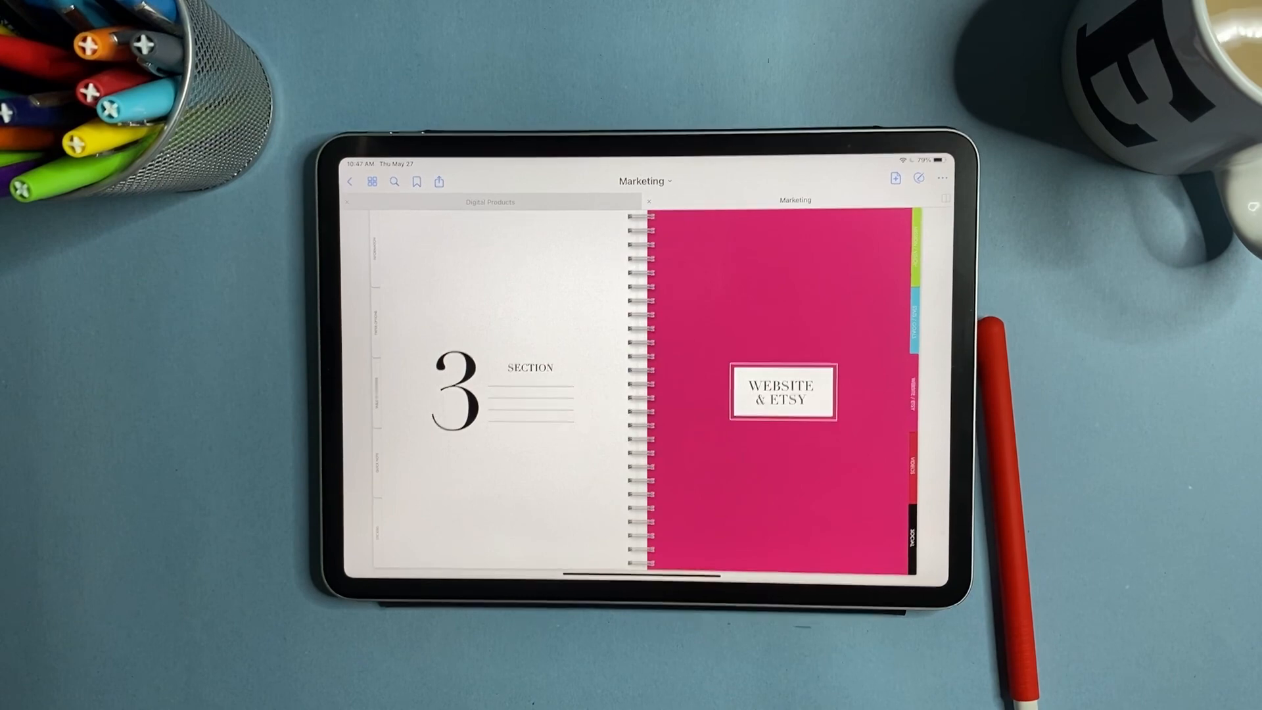